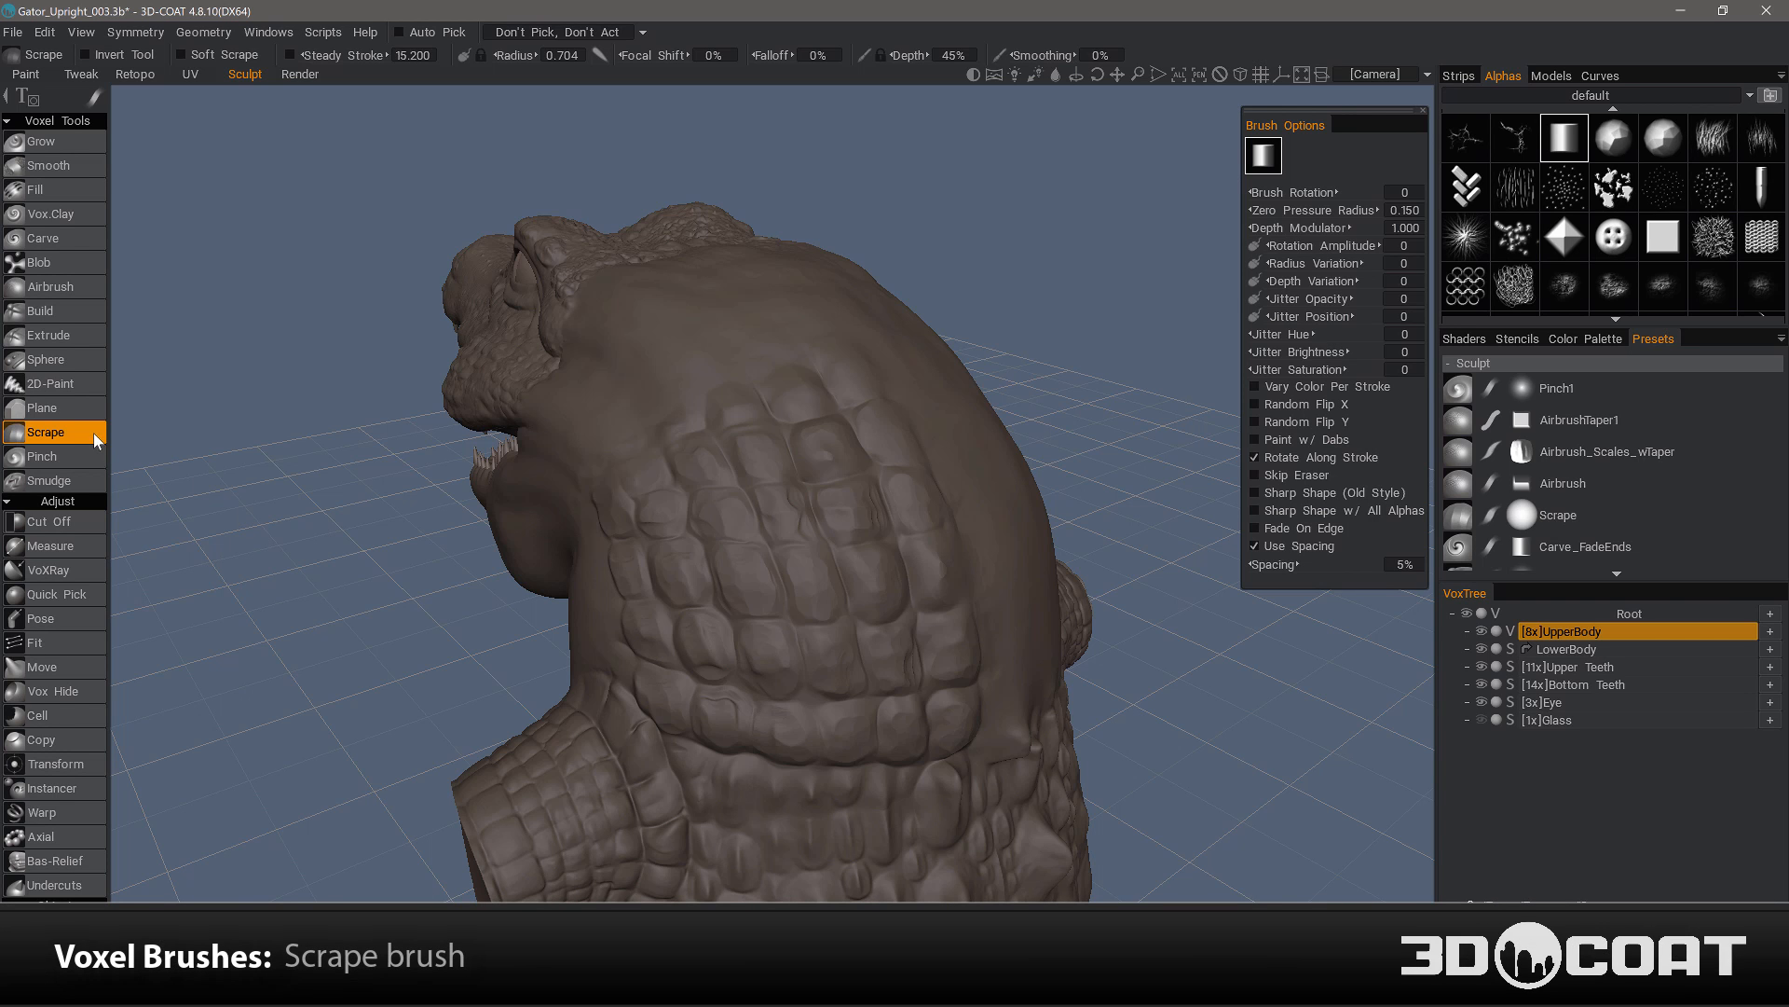
{"action": "mouse_move", "coordinate": [46, 432]}
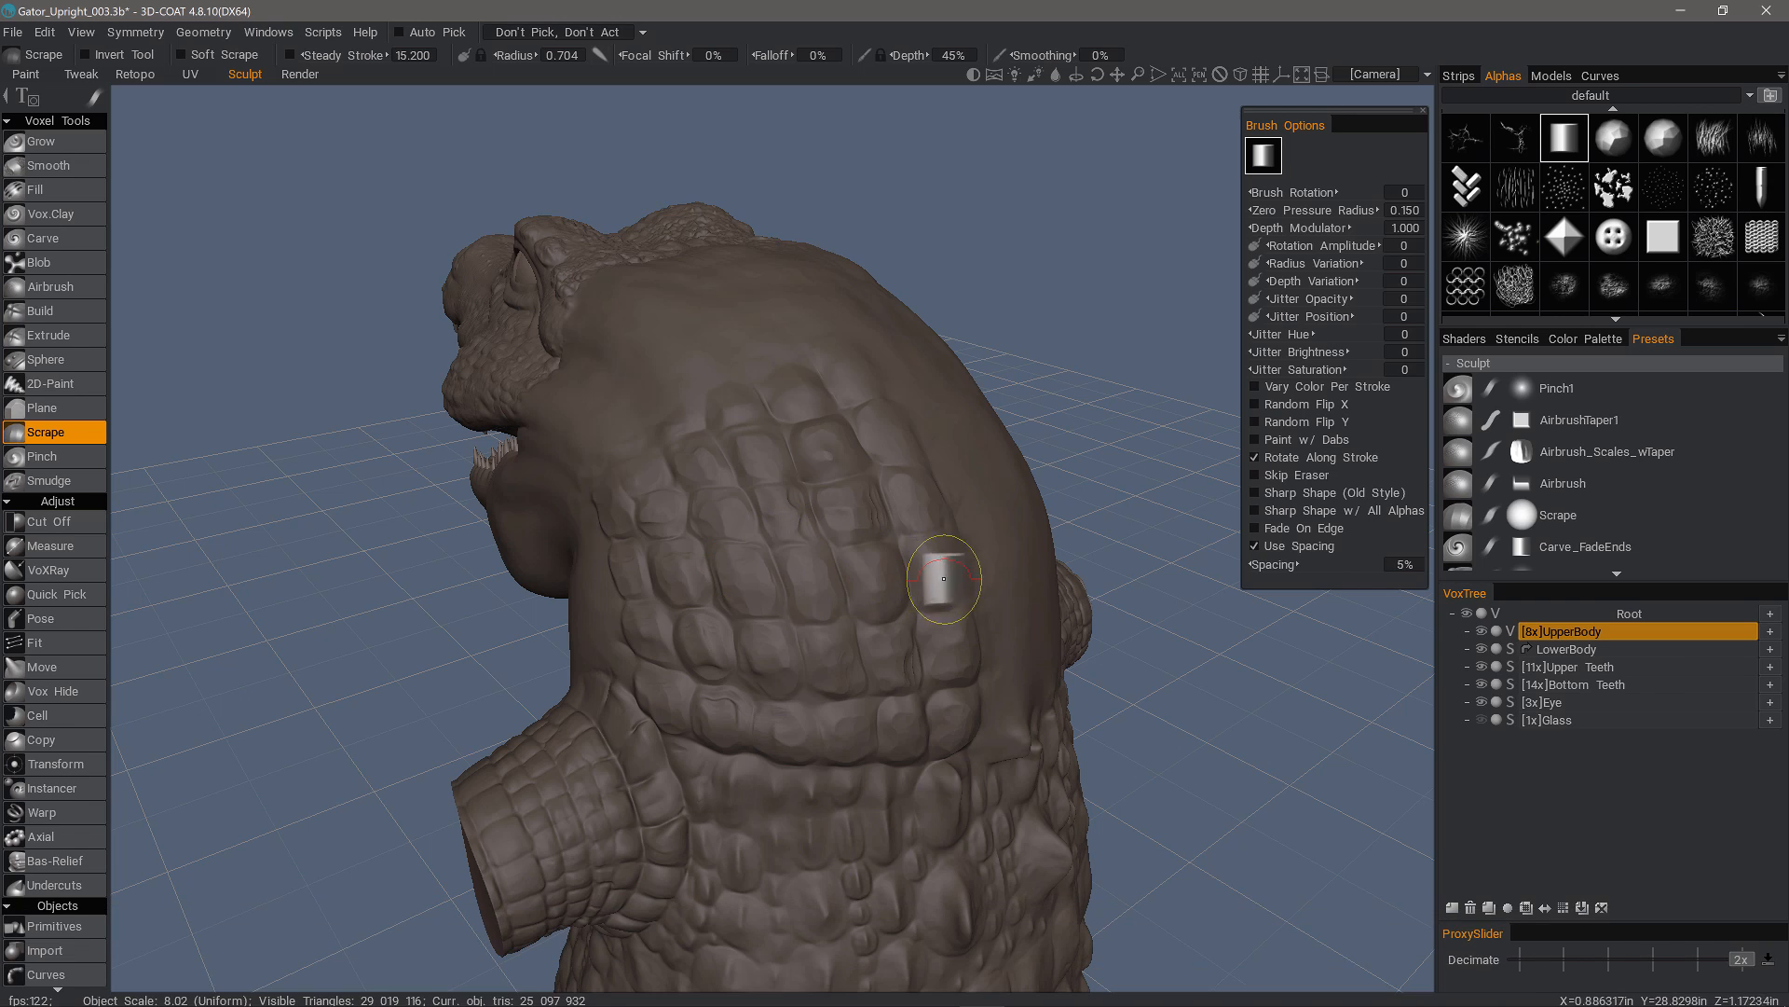
{"action": "mouse_move", "coordinate": [935, 576]}
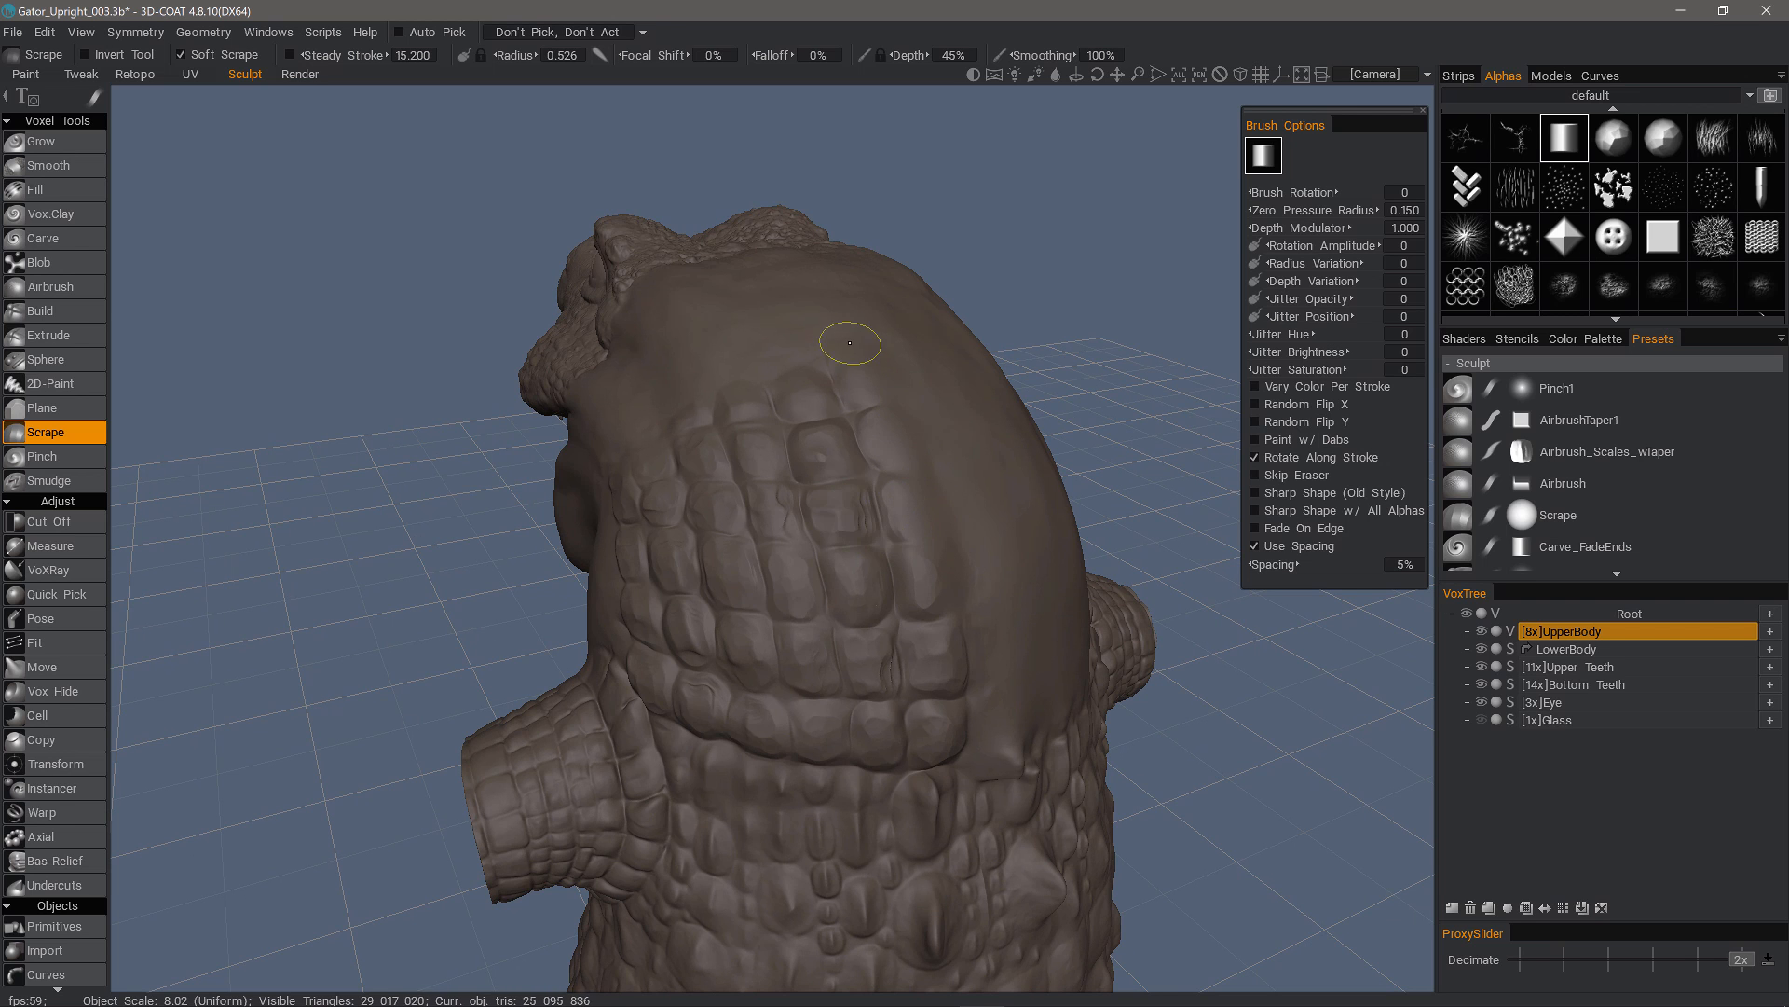
{"action": "mouse_move", "coordinate": [683, 408]}
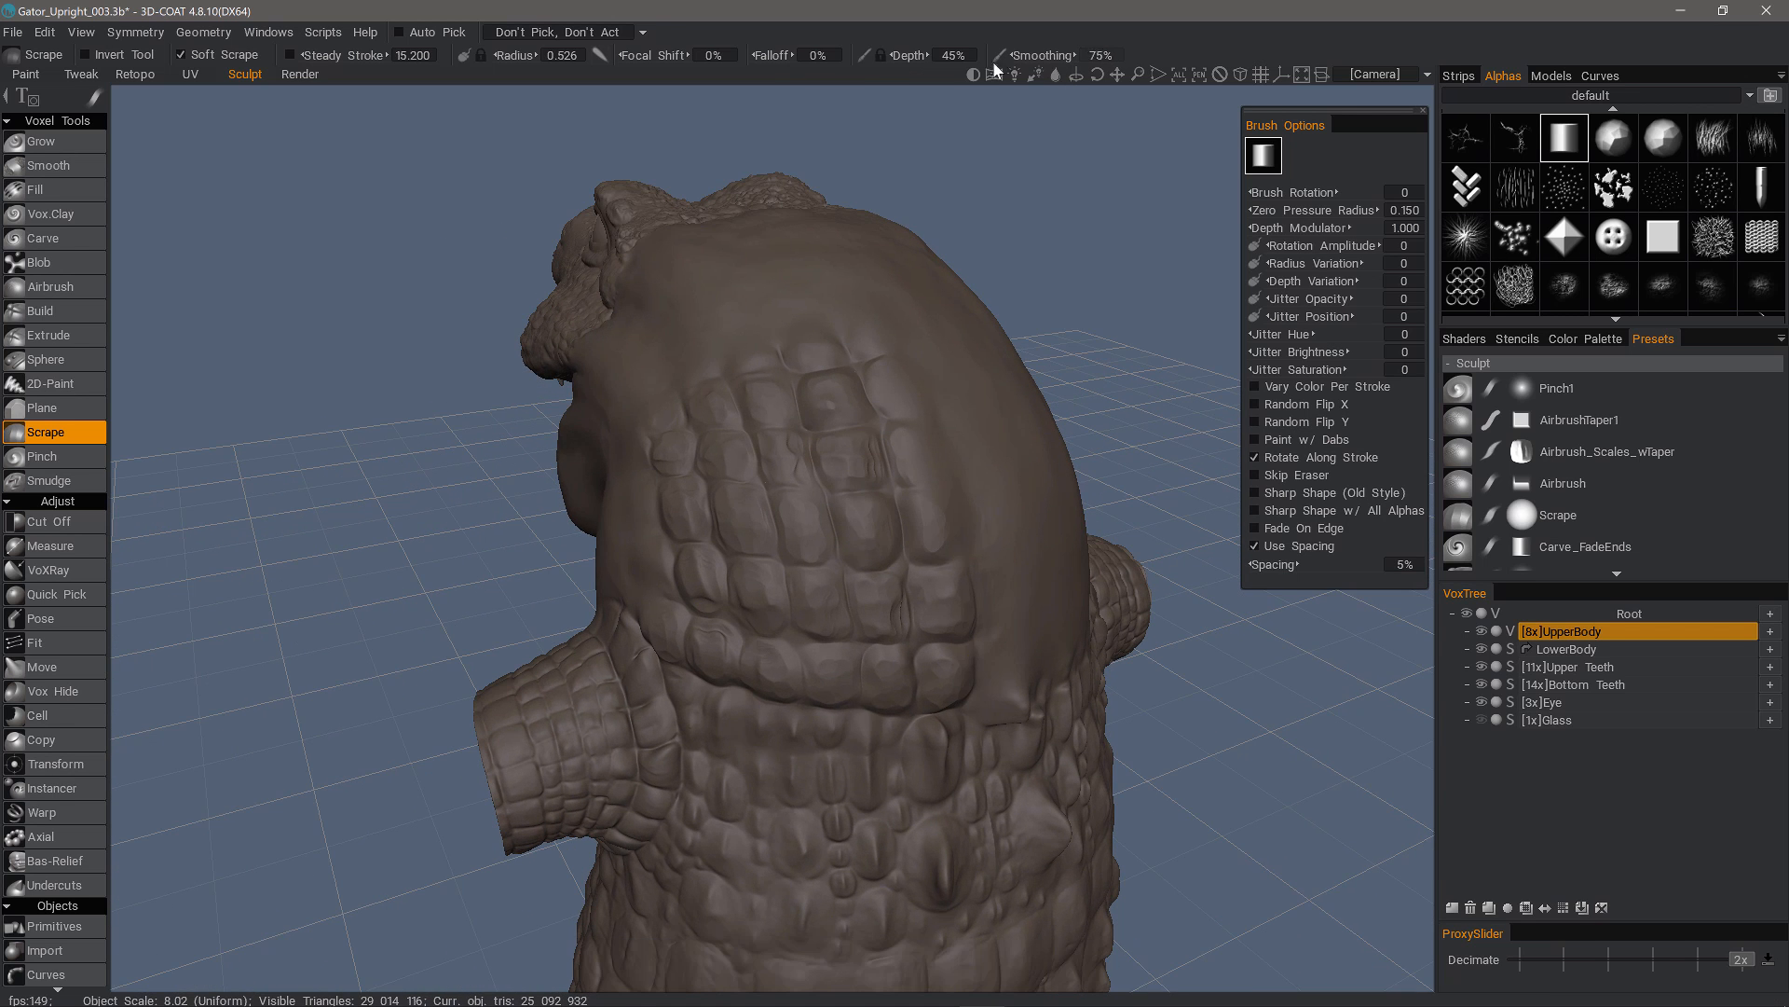
{"action": "left_click", "coordinate": [1099, 55]}
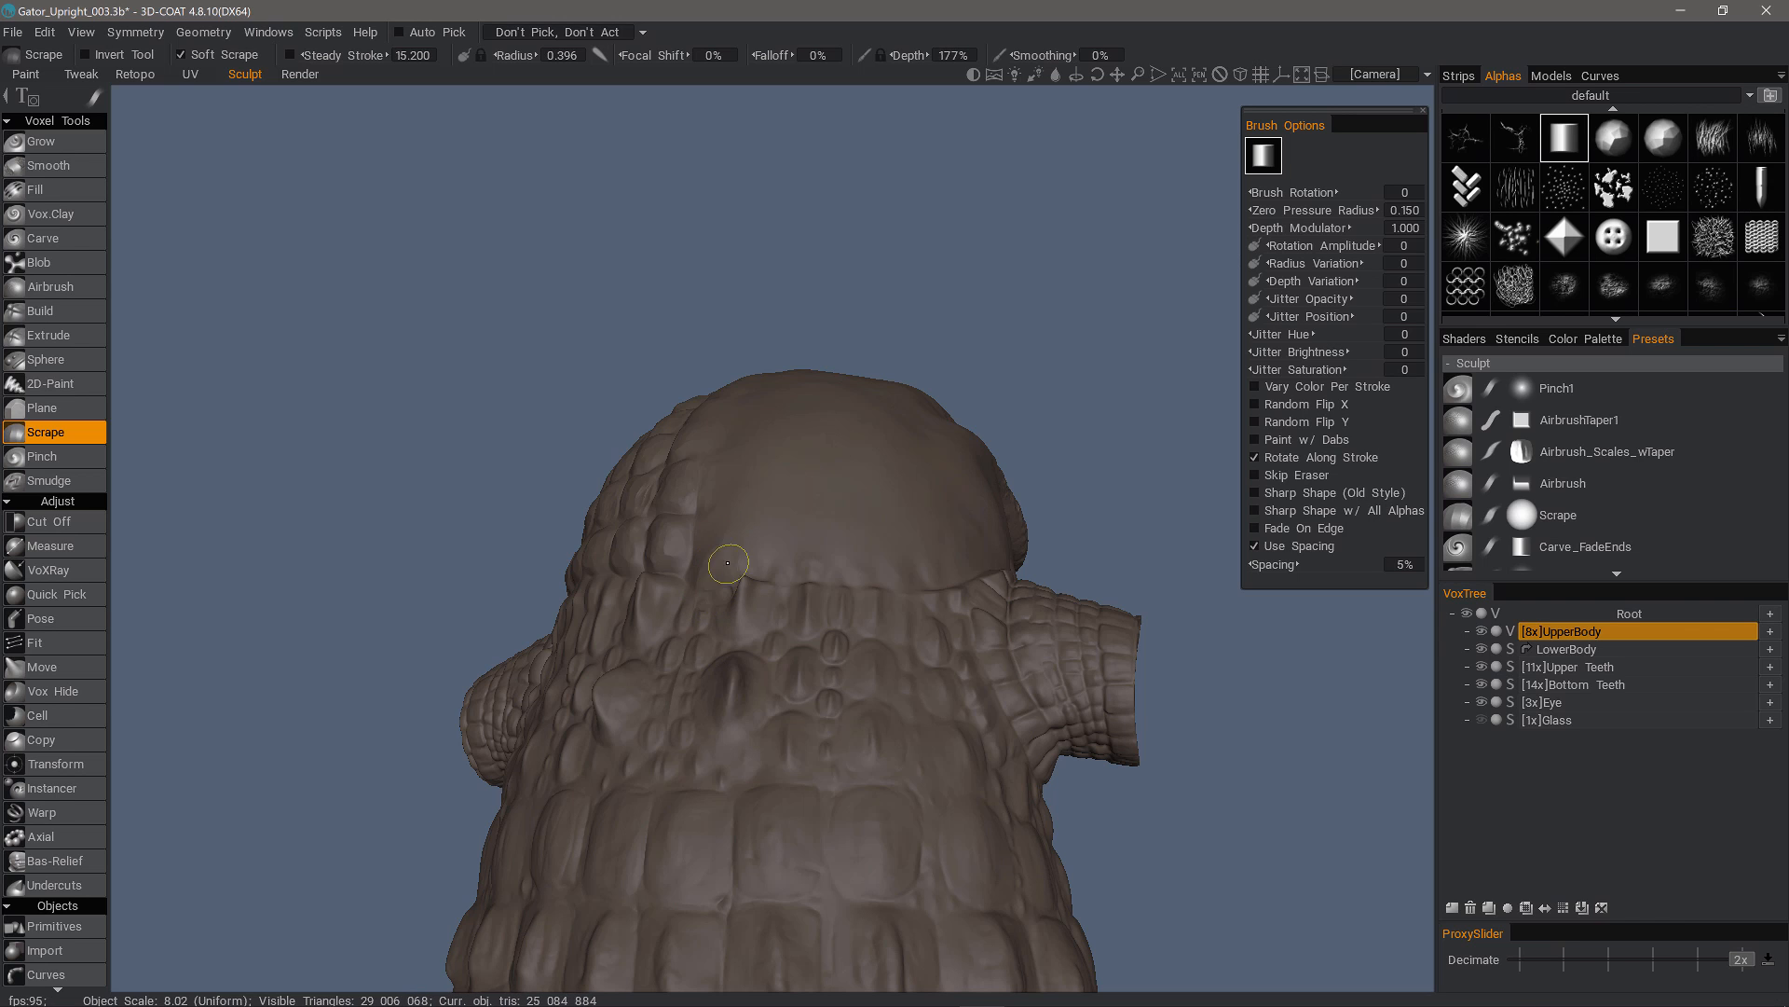
{"action": "mouse_move", "coordinate": [746, 558]}
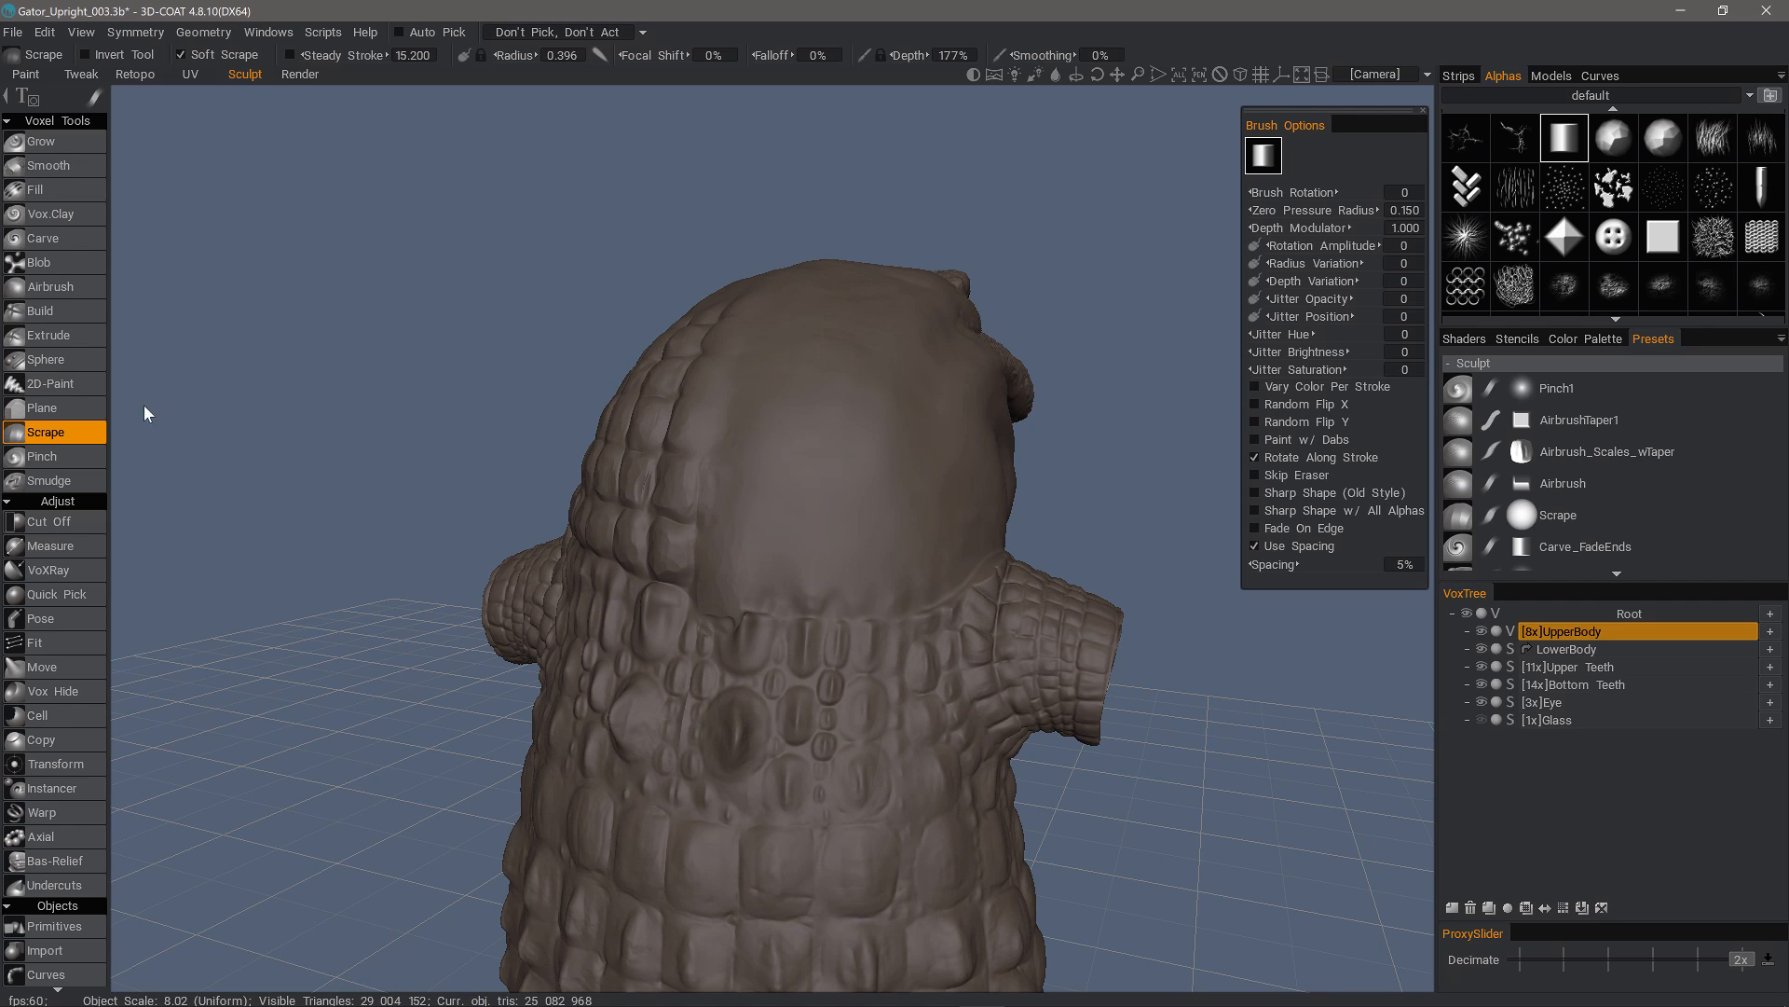
{"action": "mouse_move", "coordinate": [80, 431]}
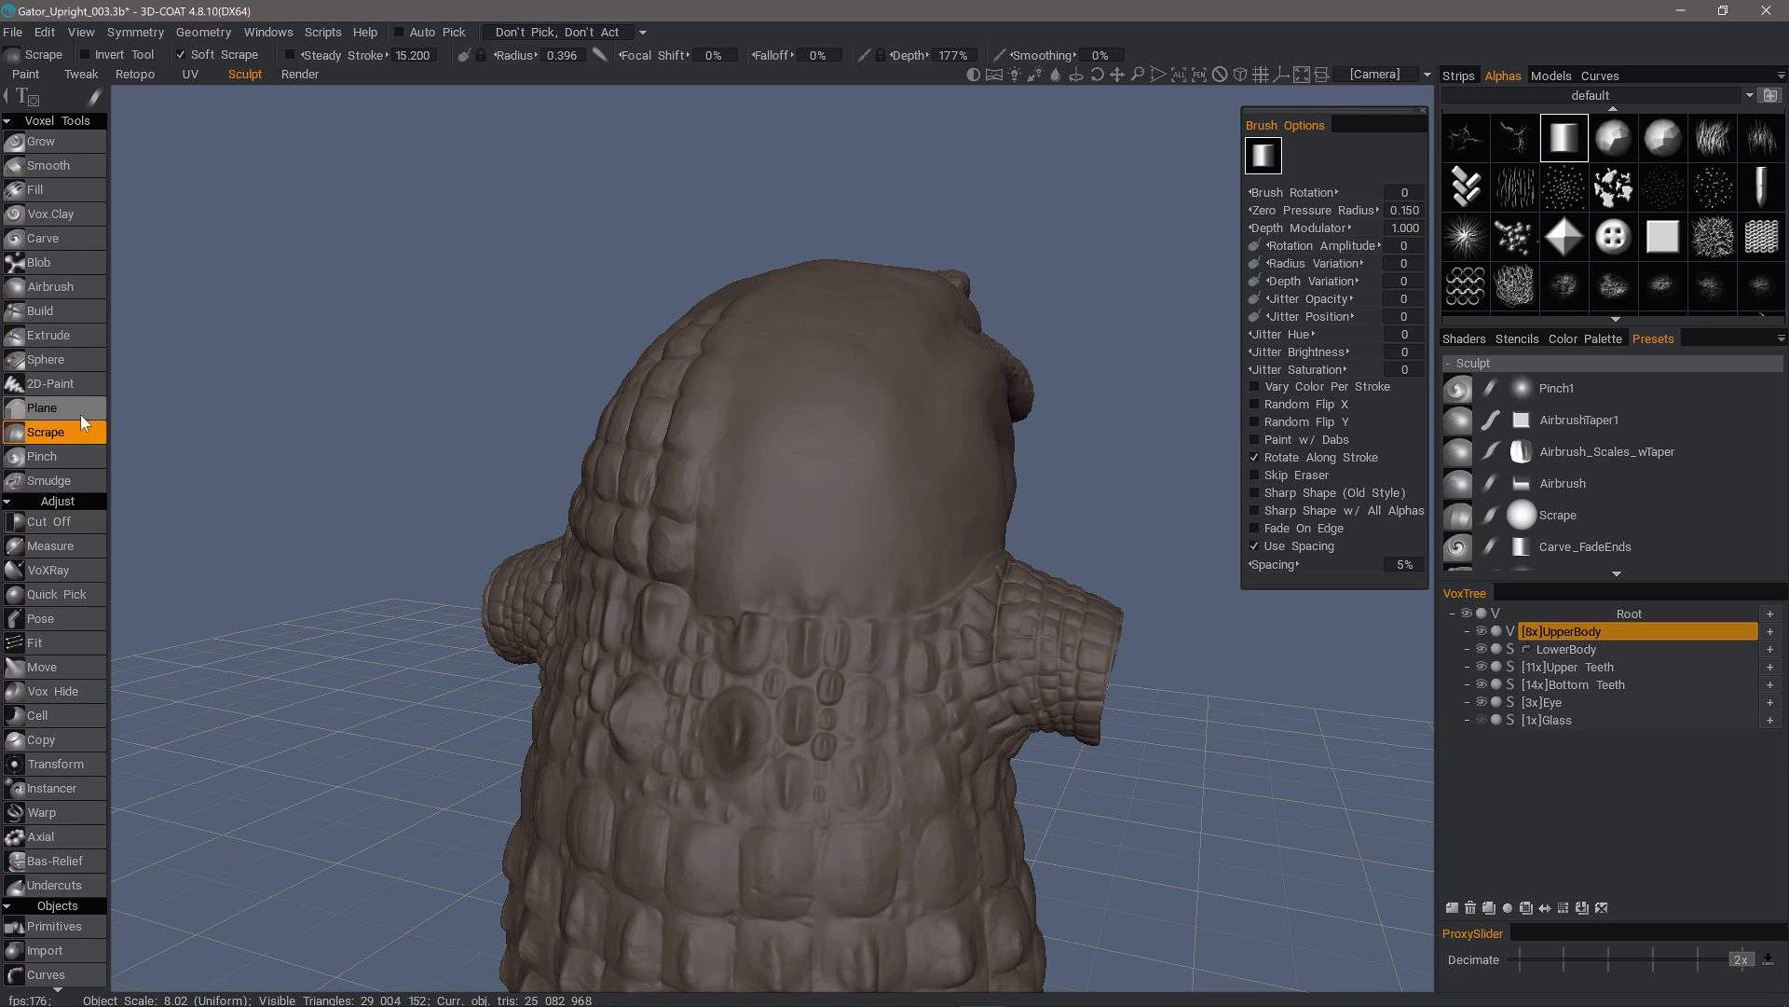